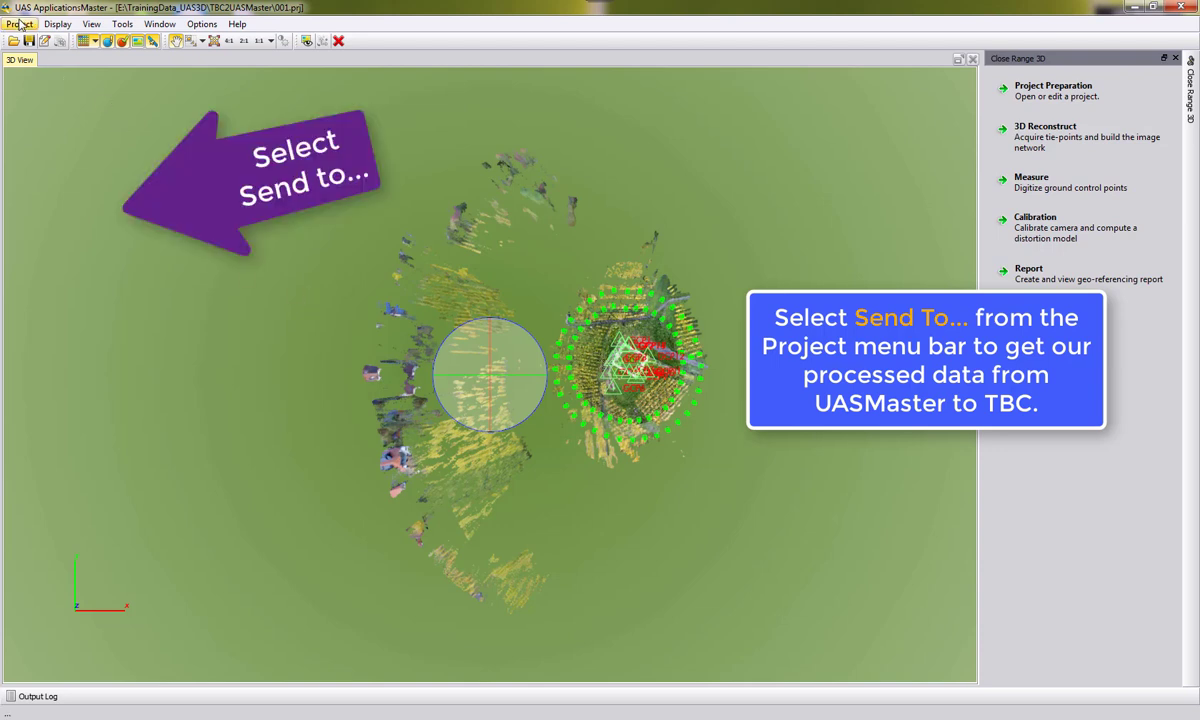
Open the Send To export dialog from the Project menu.
left_click(19, 23)
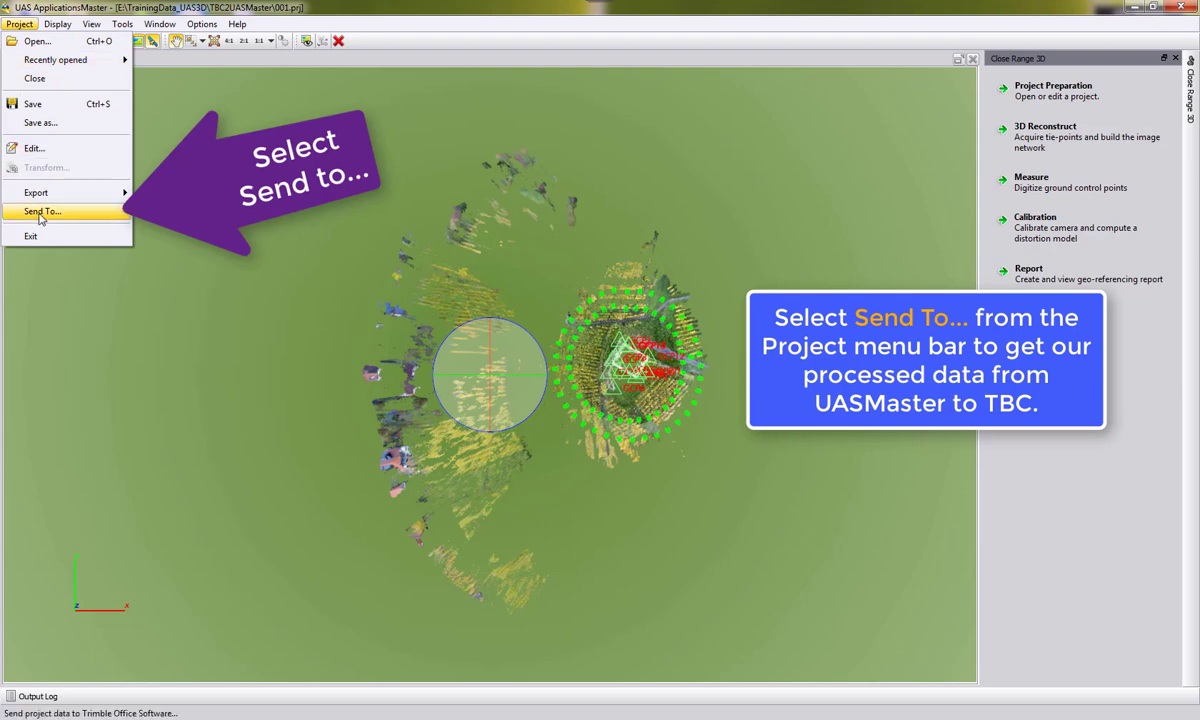
left_click(42, 211)
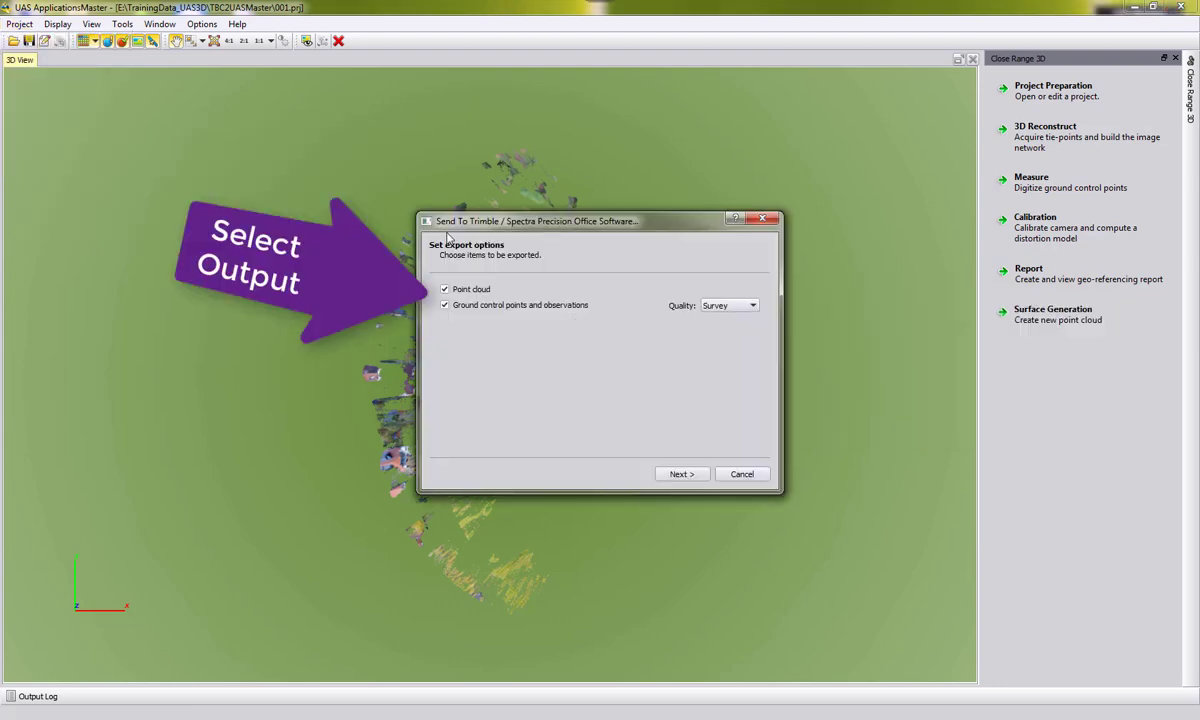
mouse_move(507, 236)
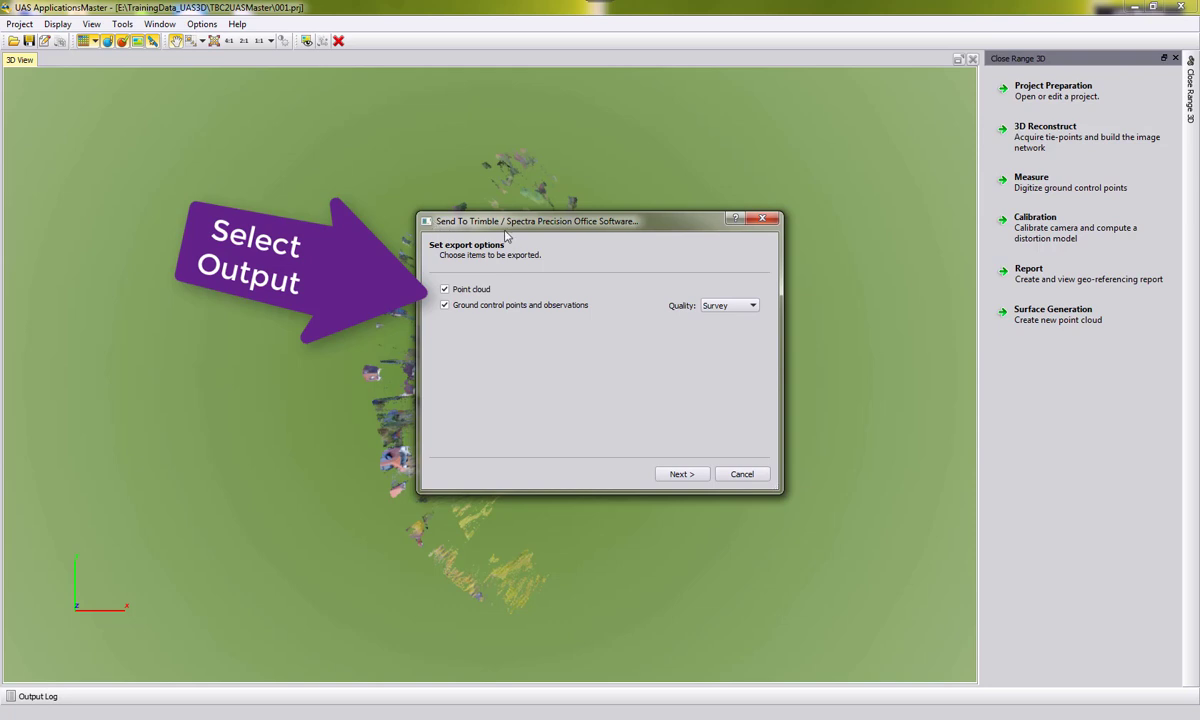
mouse_move(470, 284)
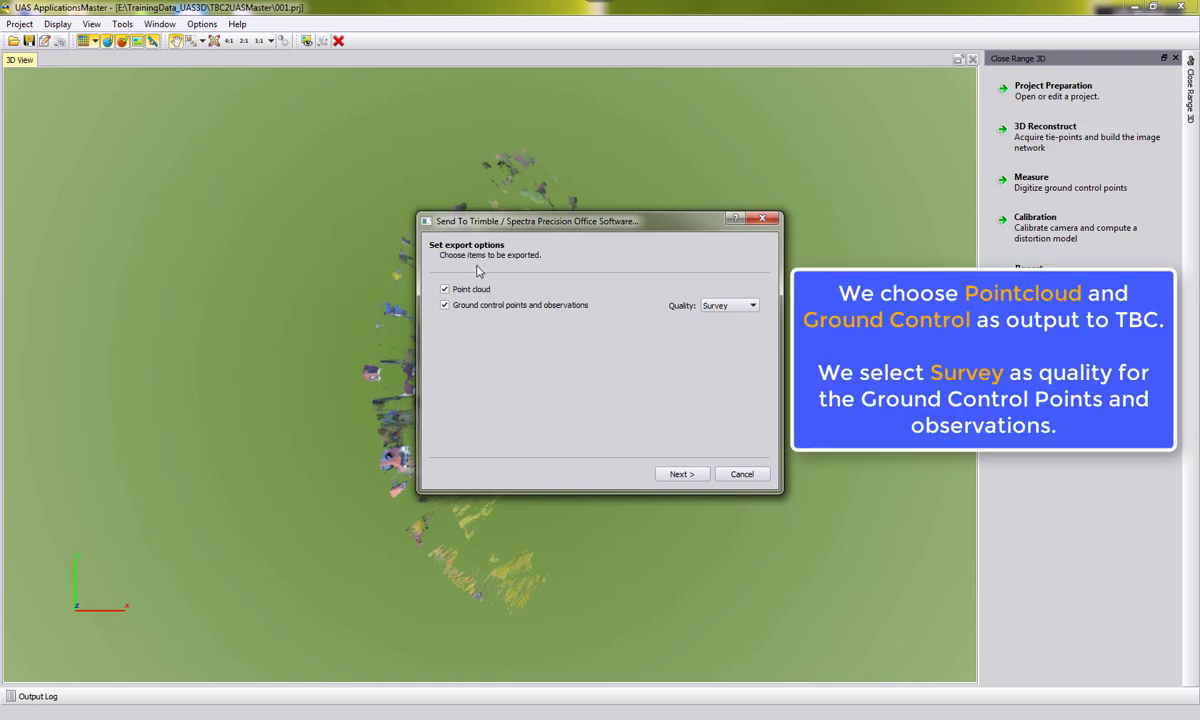
mouse_move(637, 307)
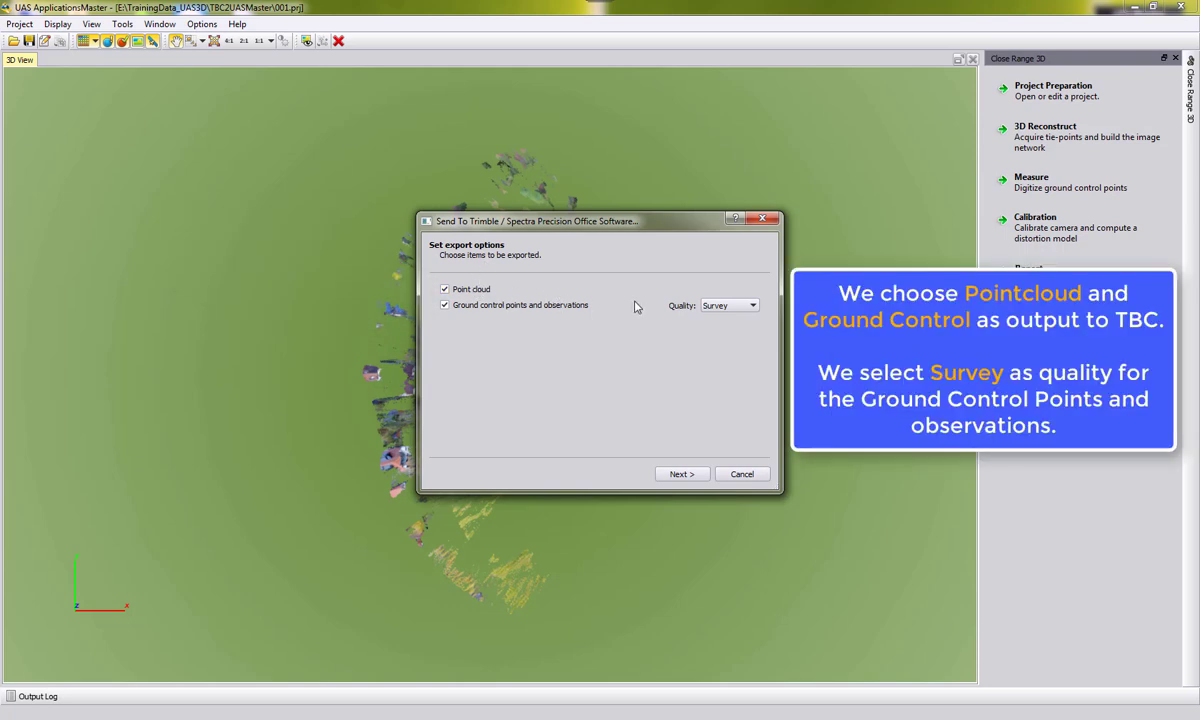
Set the ground control point export quality to Survey.
left_click(751, 305)
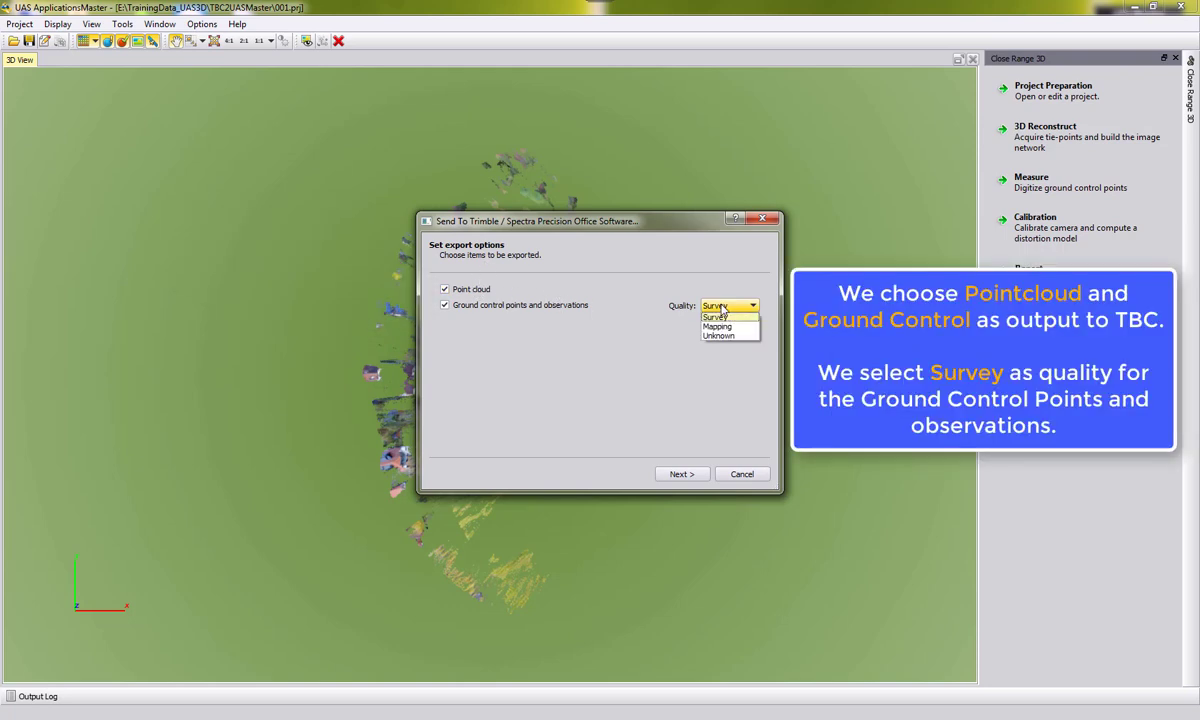
left_click(718, 316)
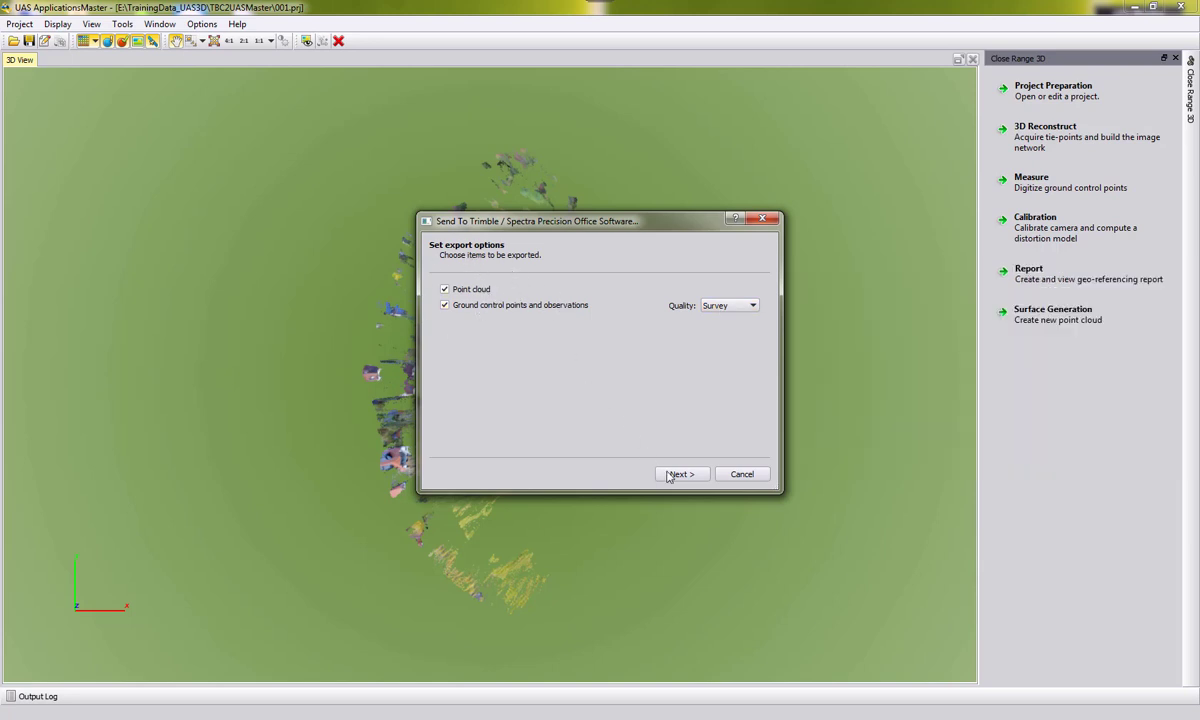
Export the point cloud to LAS and send the data to Trimble Business Center.
left_click(681, 473)
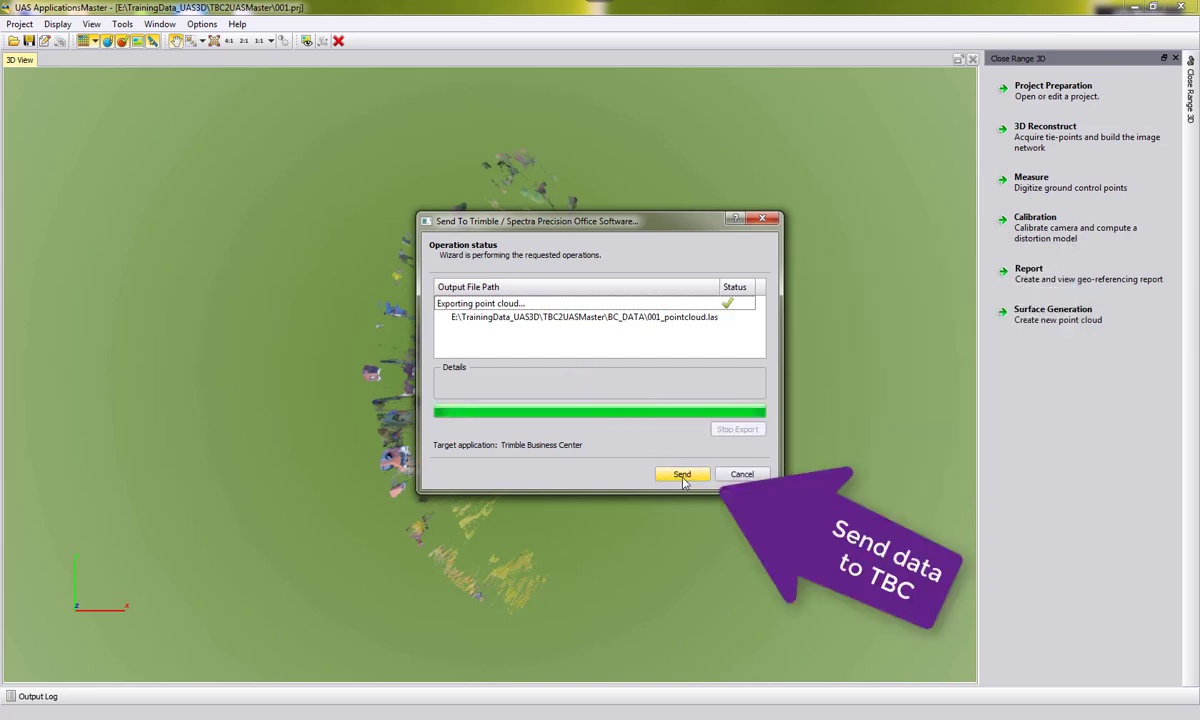
left_click(681, 473)
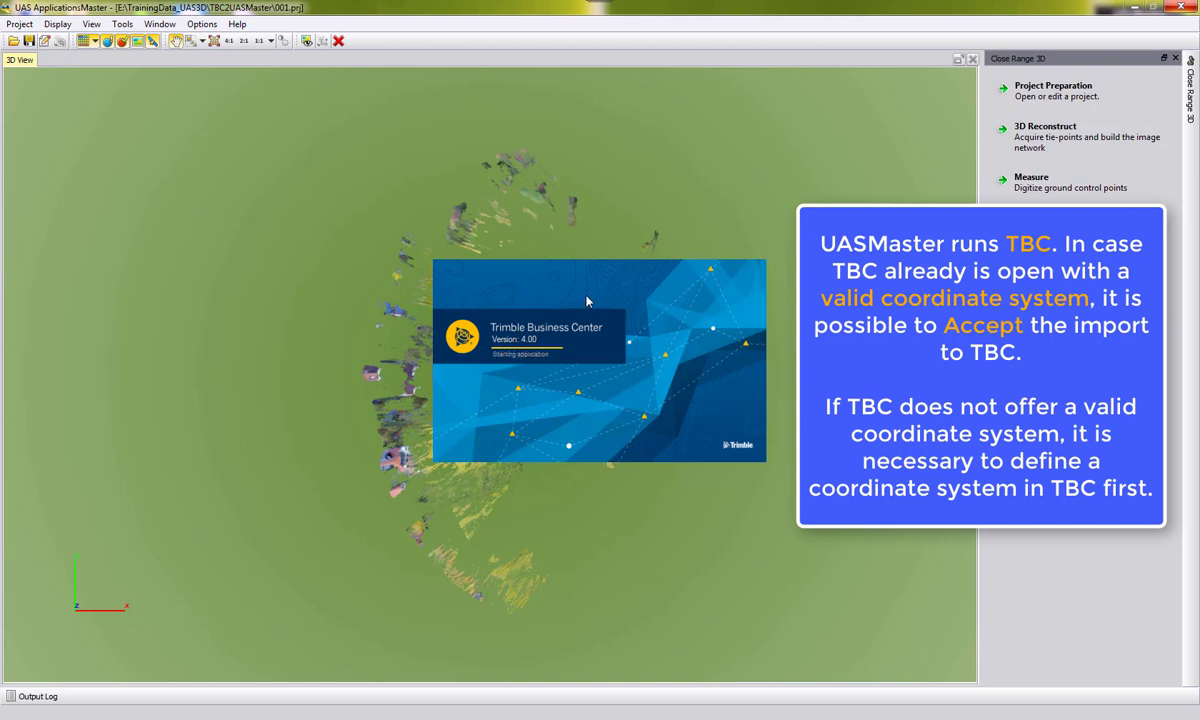
mouse_move(580, 290)
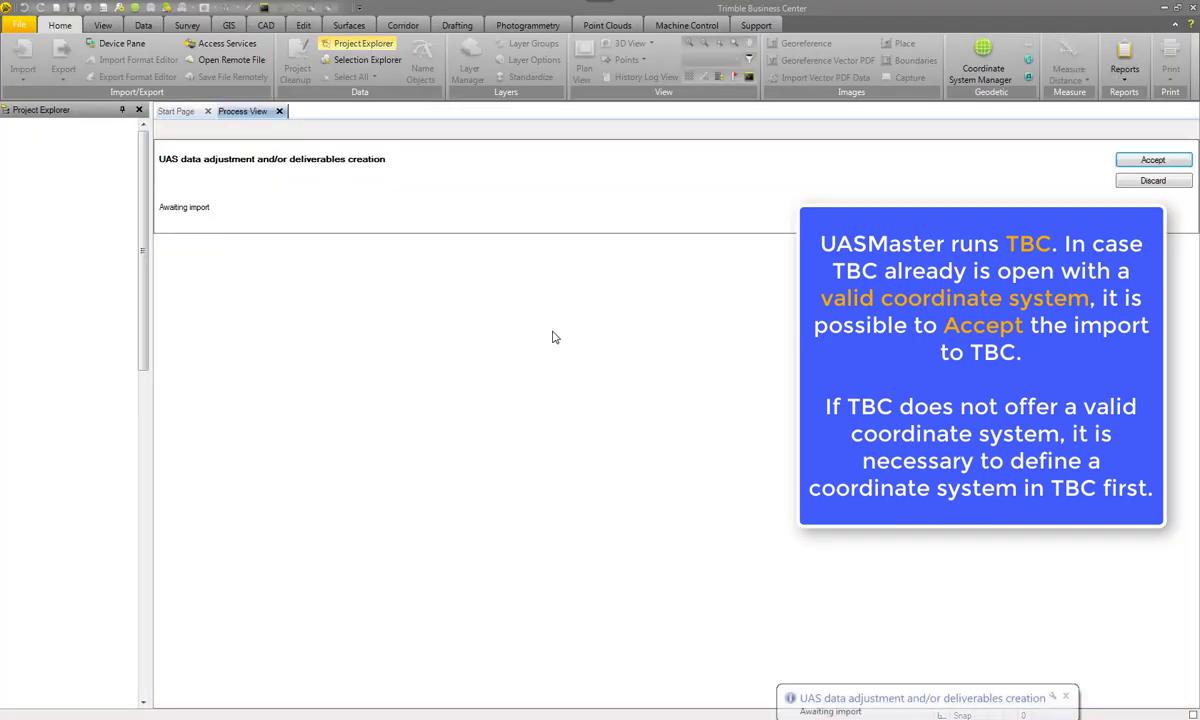
mouse_move(1152, 160)
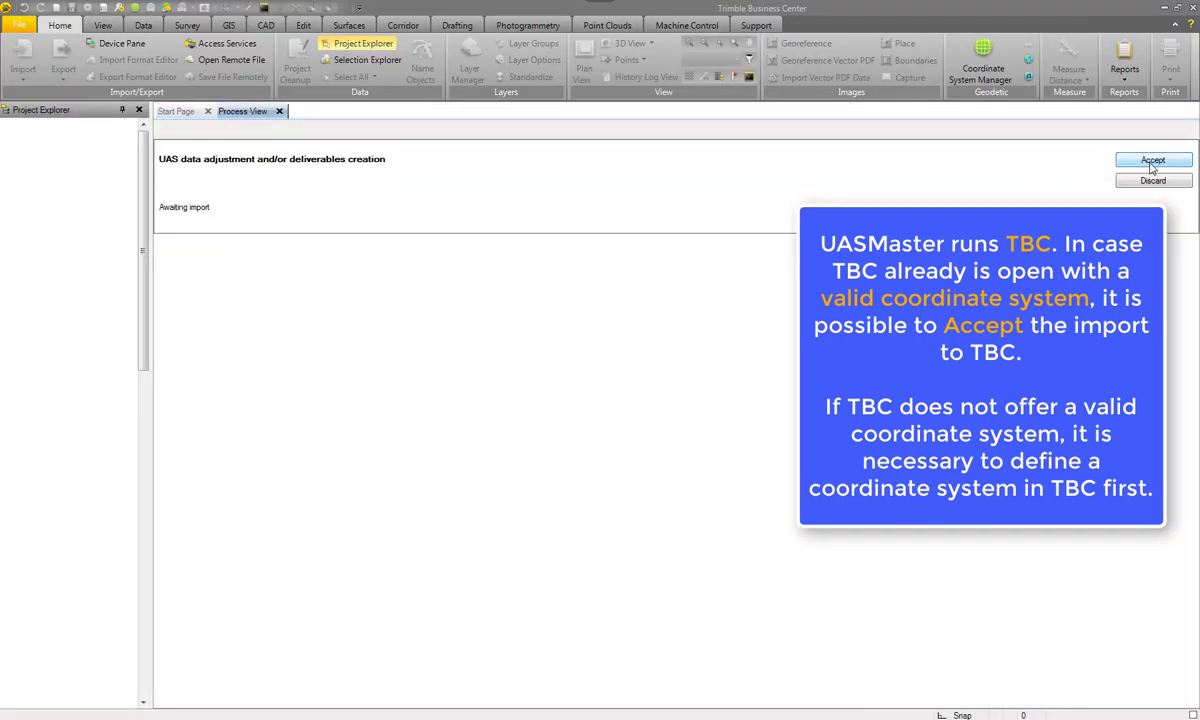
Accept the pending UAS import in Process View, which warns to open the project.
left_click(1152, 160)
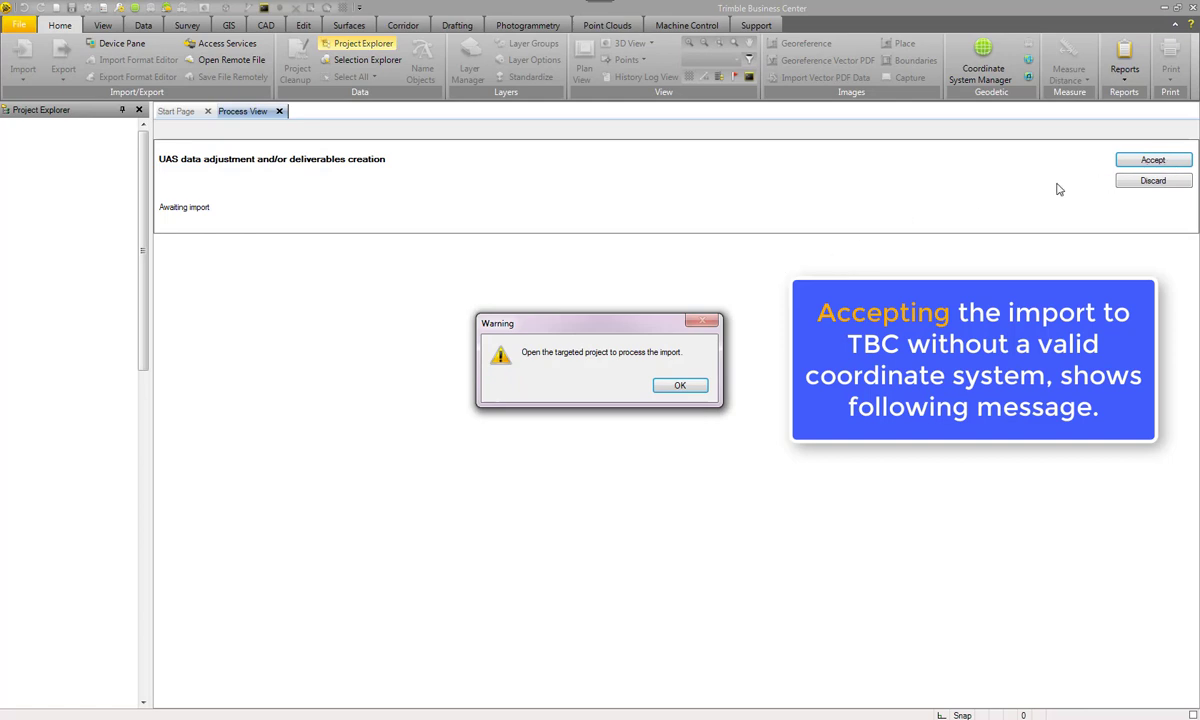
mouse_move(562, 386)
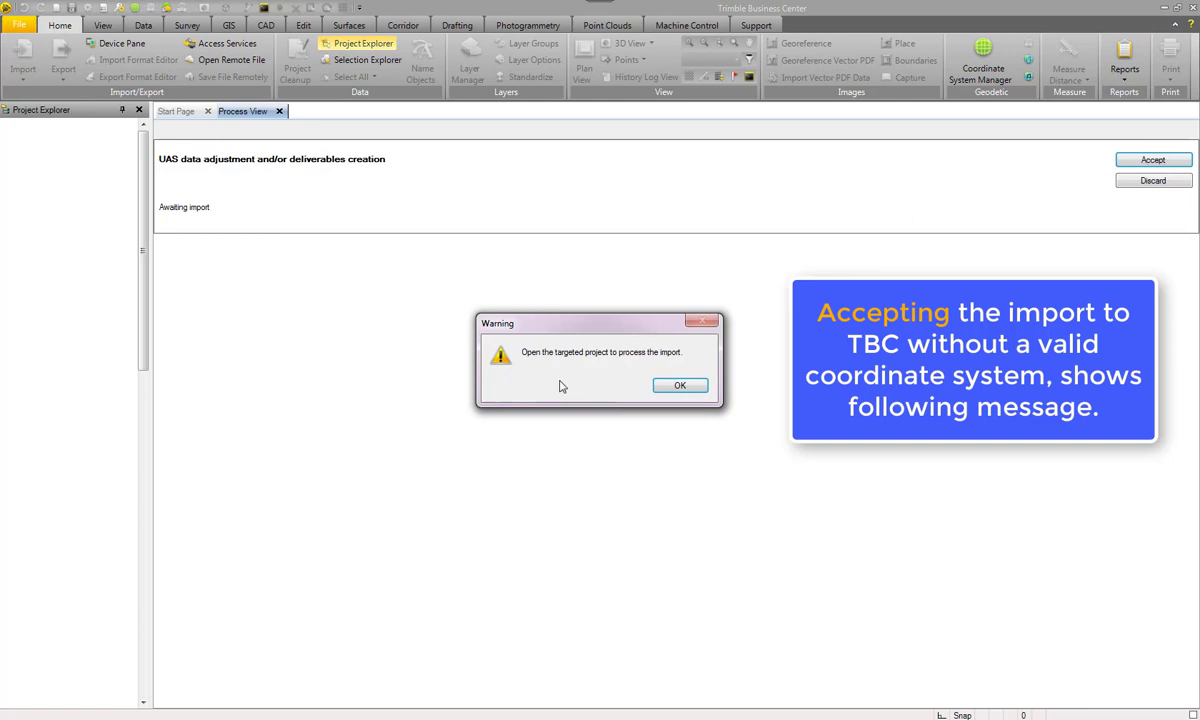
mouse_move(550, 330)
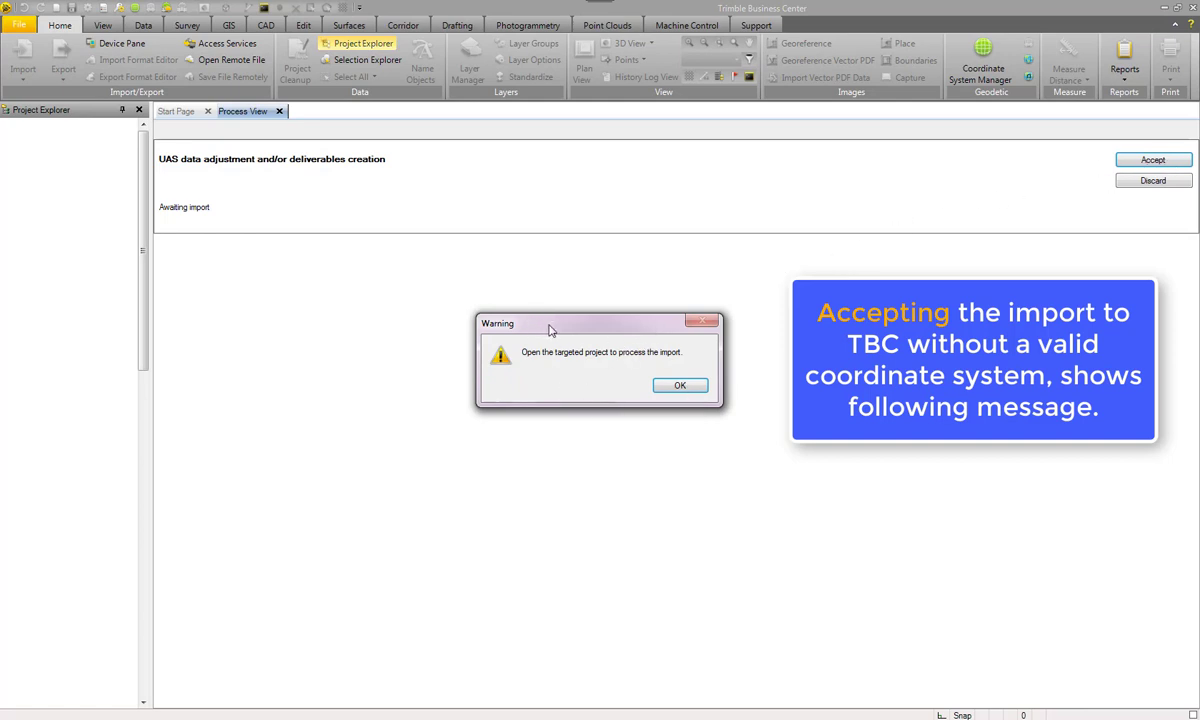
mouse_move(548, 370)
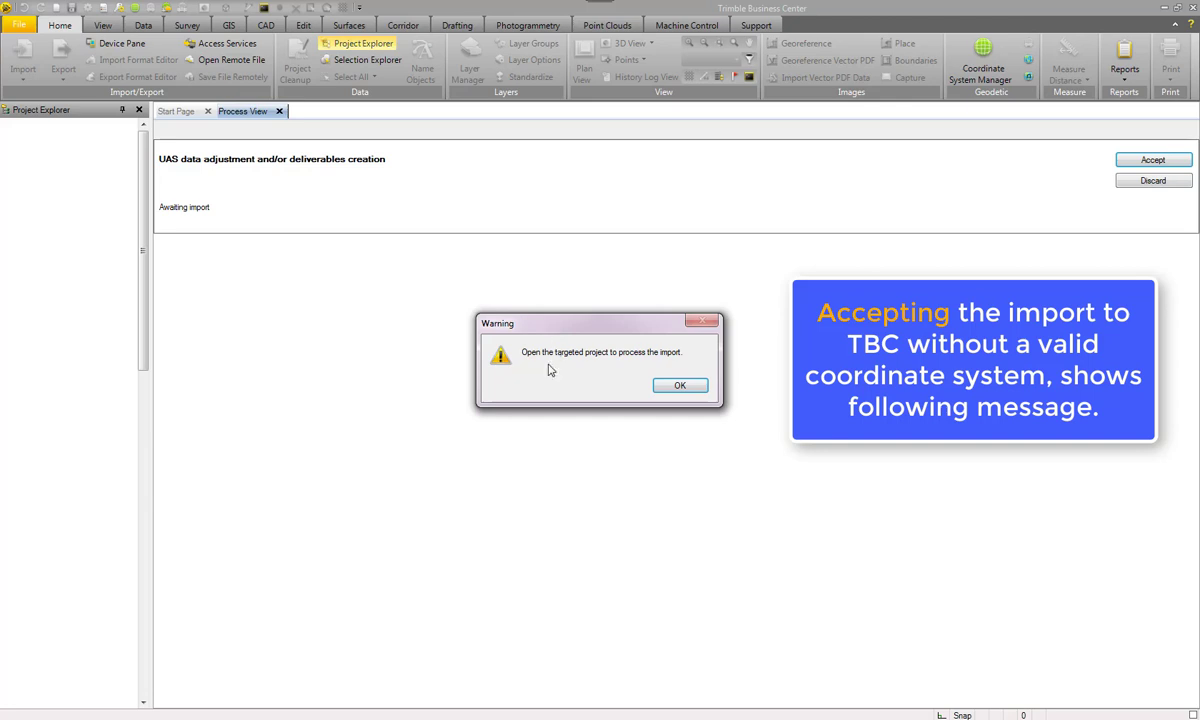
mouse_move(583, 382)
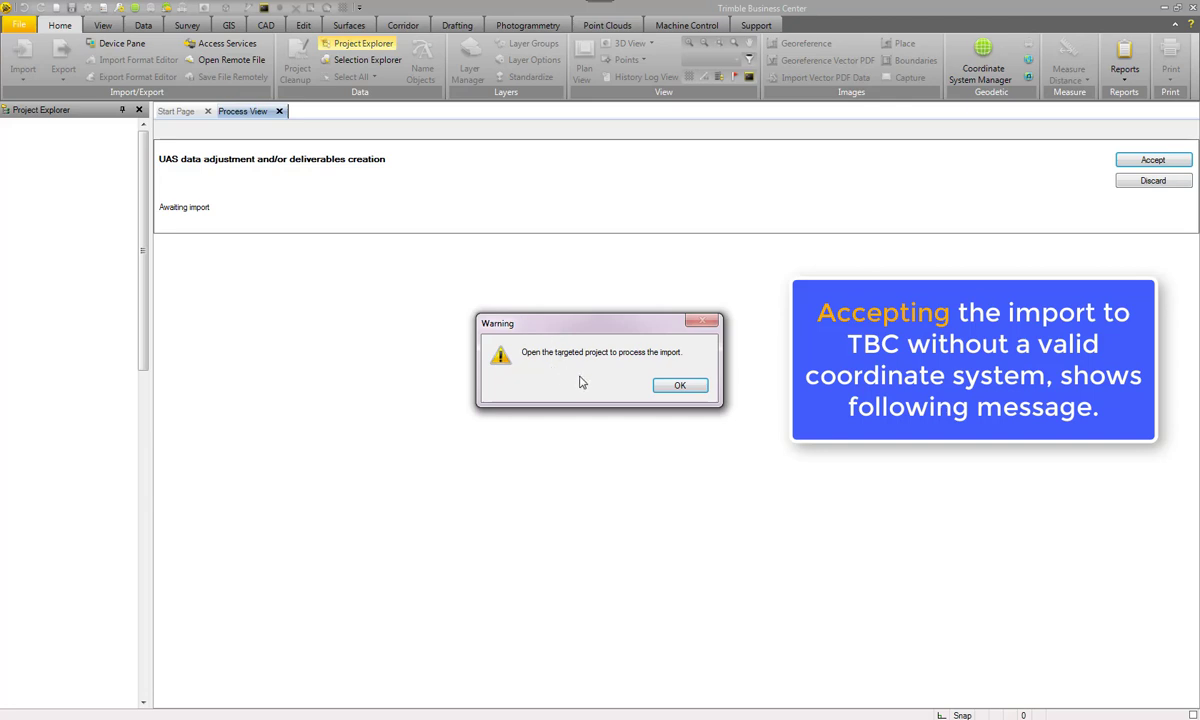
Dismiss the warning and start a new project from the Blank Template.
left_click(679, 385)
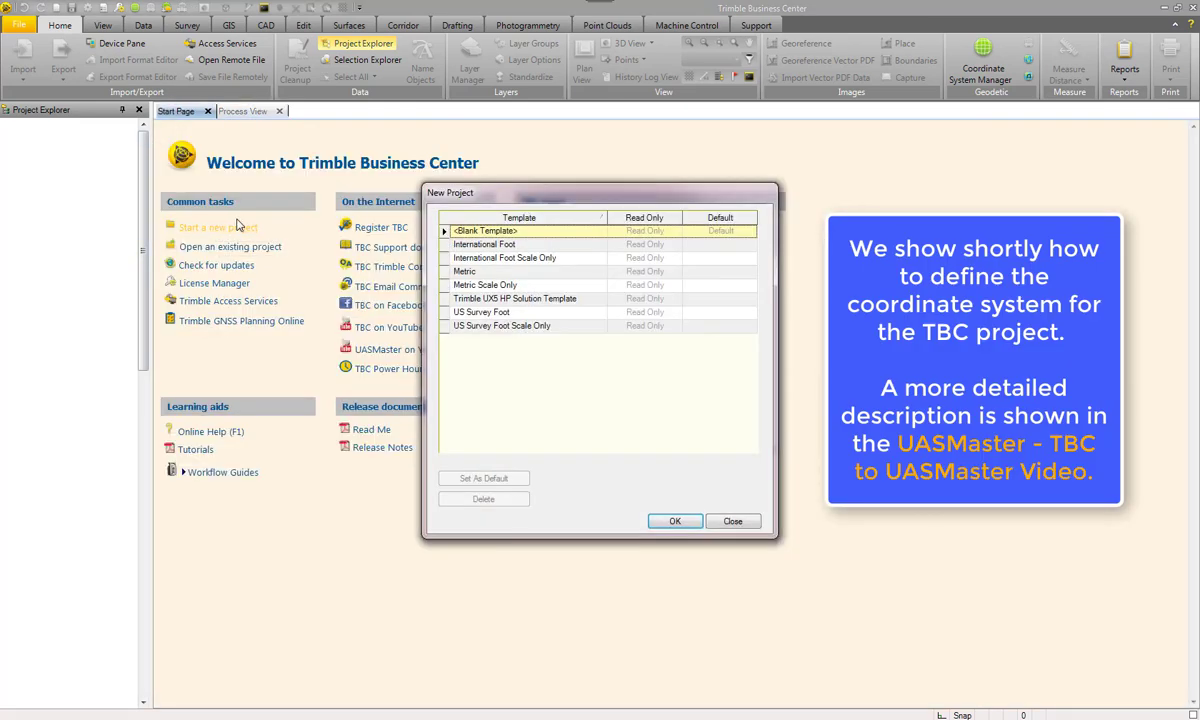
left_click(732, 521)
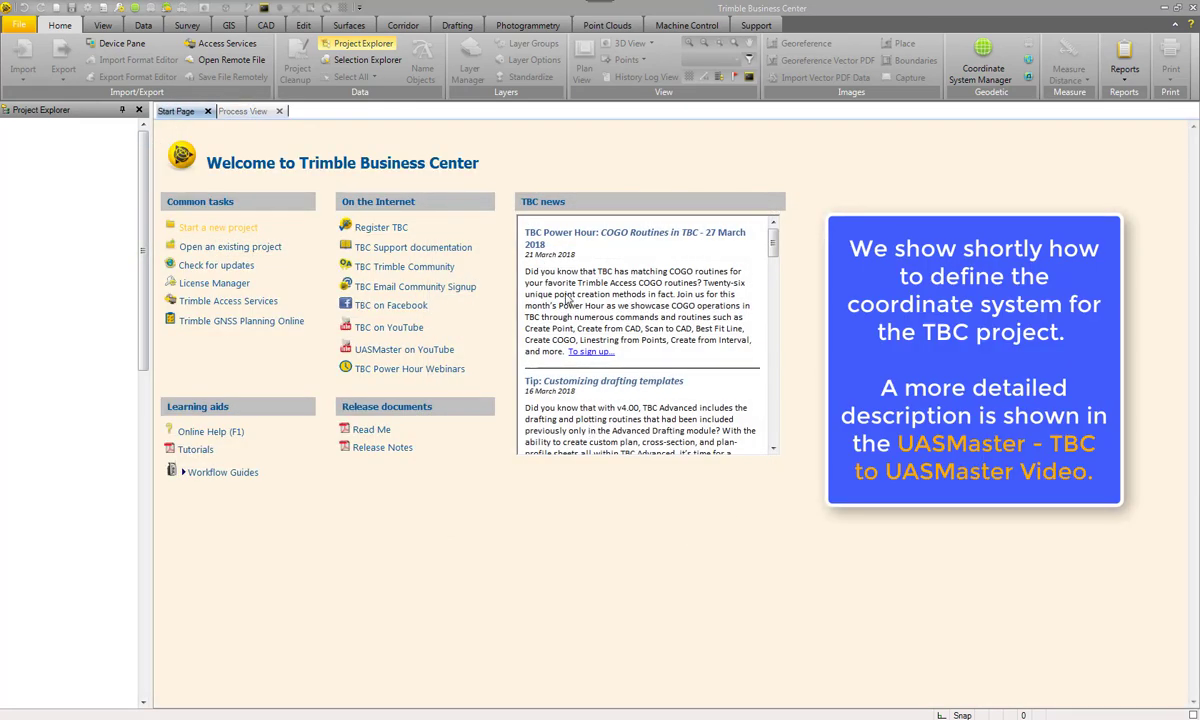
left_click(216, 227)
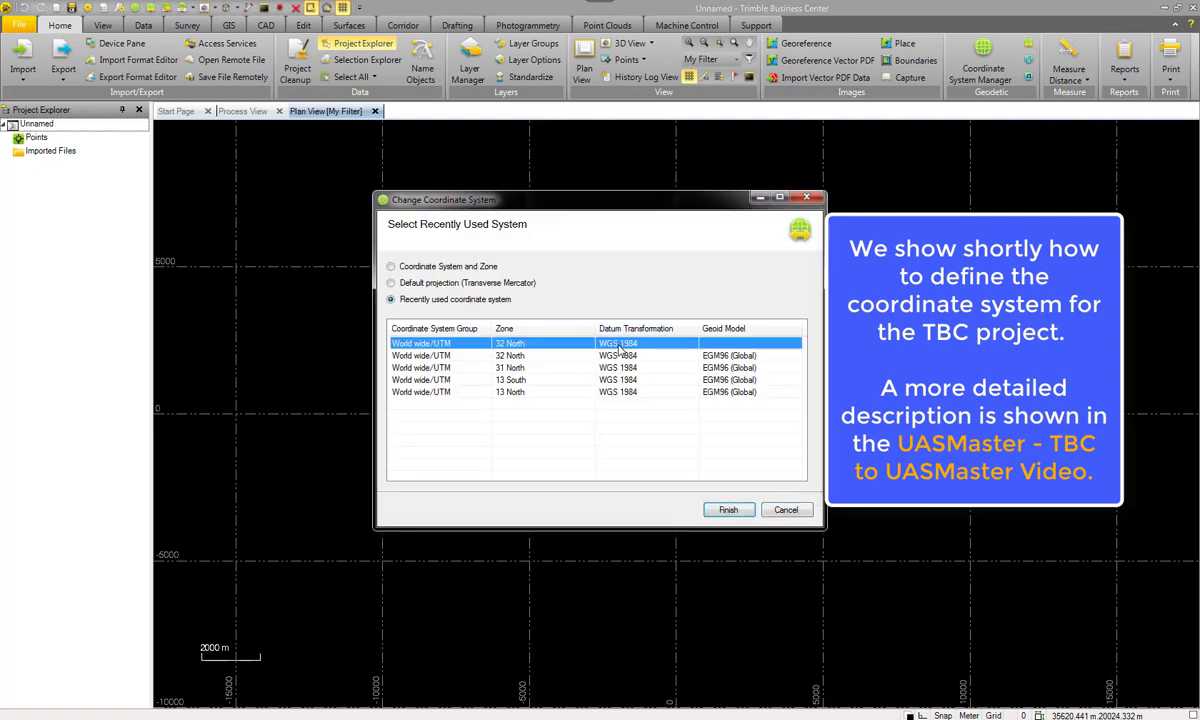
mouse_move(562, 347)
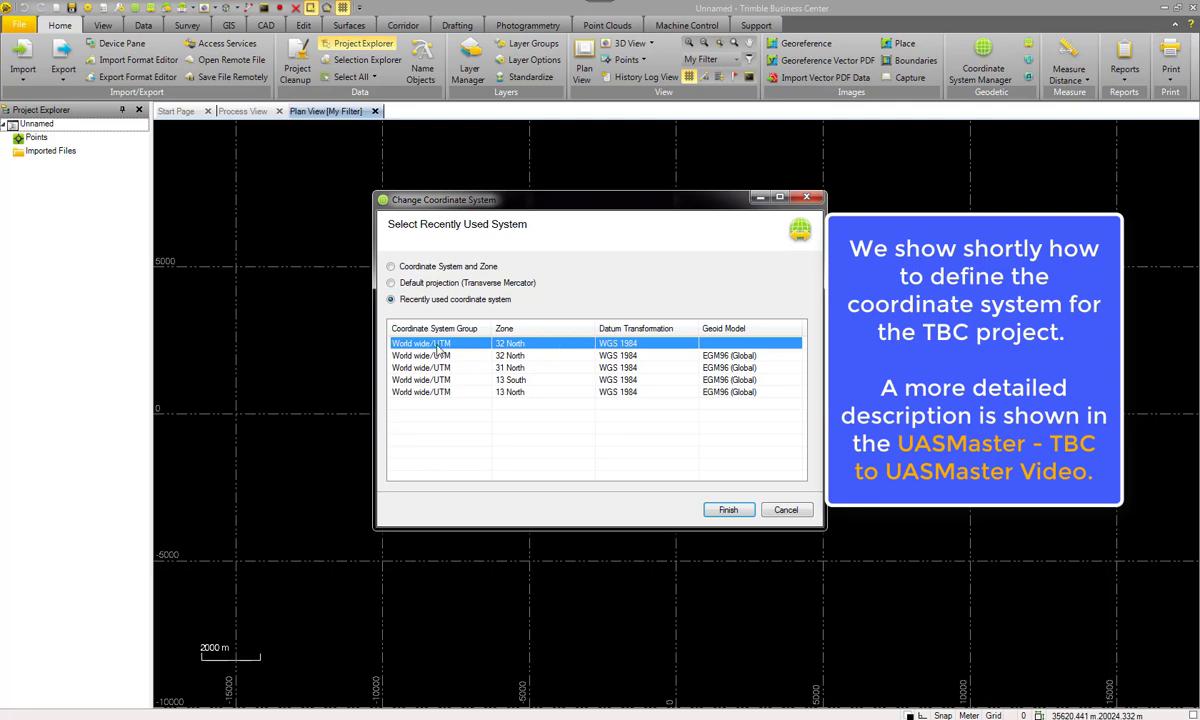
mouse_move(425, 295)
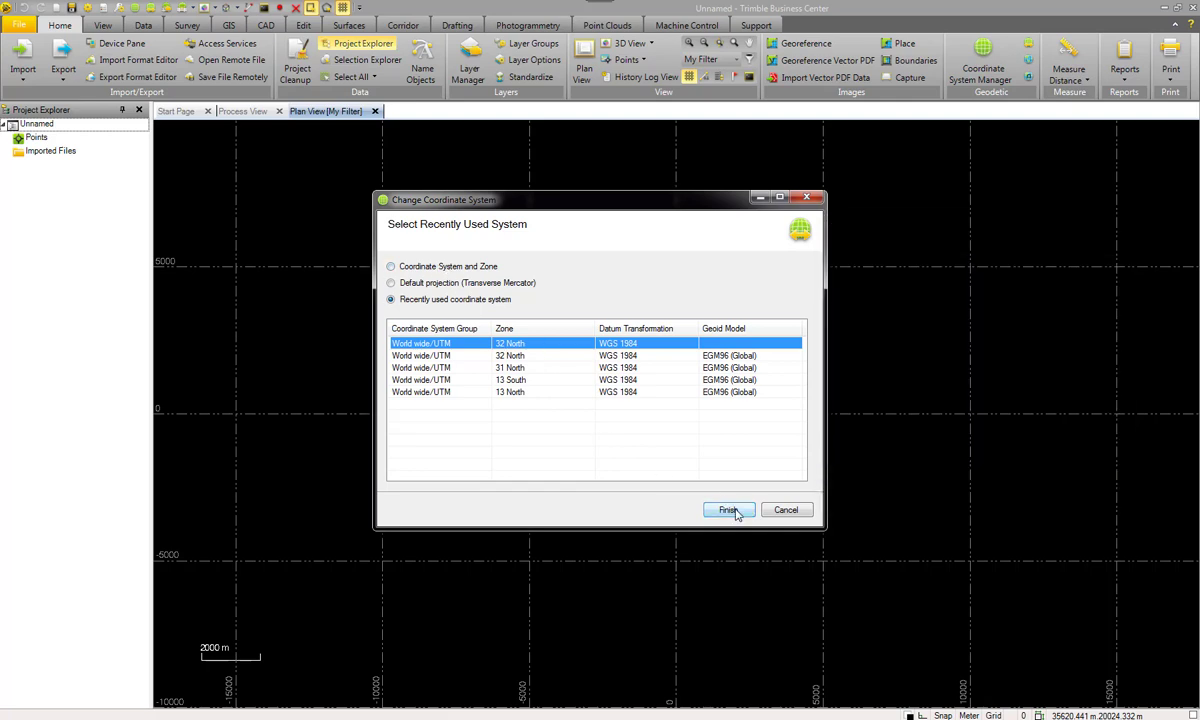
Apply the recently used World wide/UTM 32 North WGS 1984 coordinate system.
left_click(727, 510)
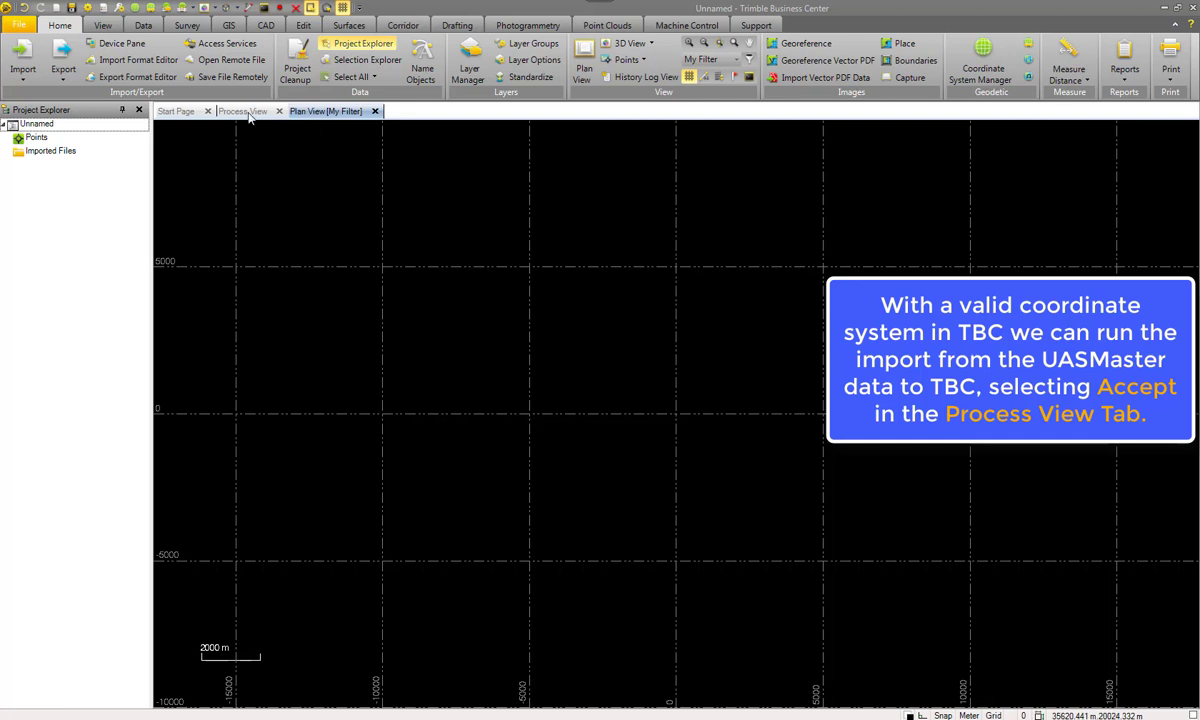
Accept the pending UAS import from the Process View to load the deliverables.
left_click(241, 111)
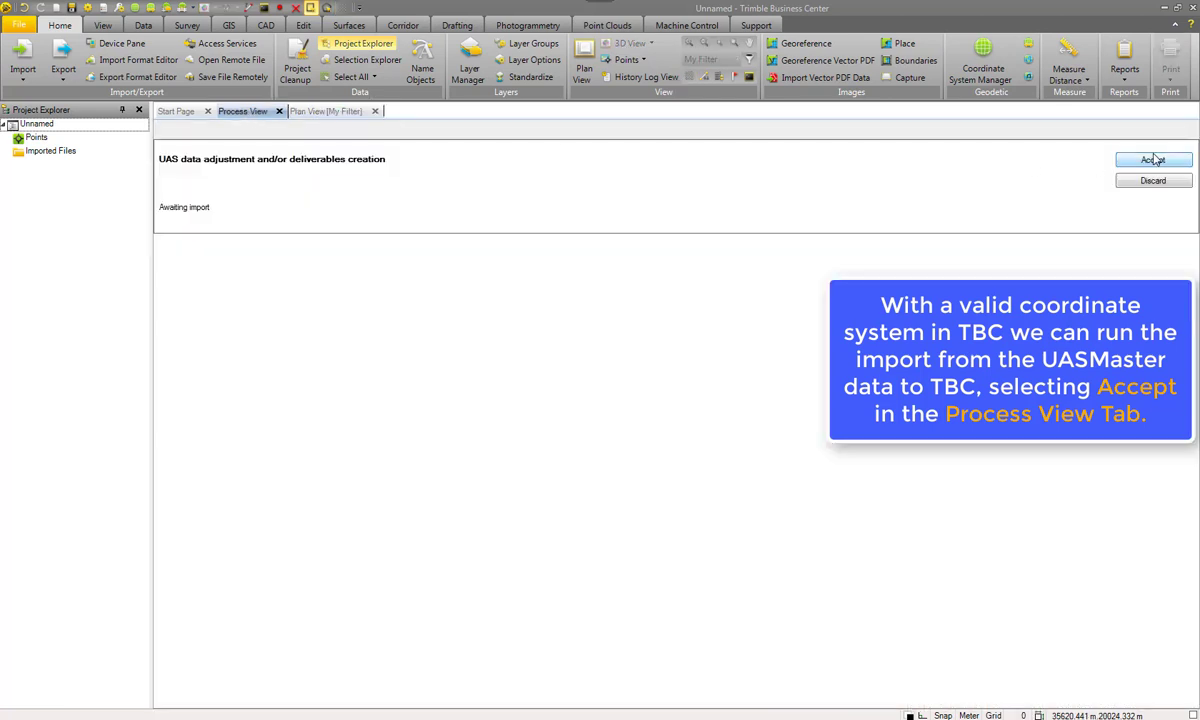
left_click(1152, 160)
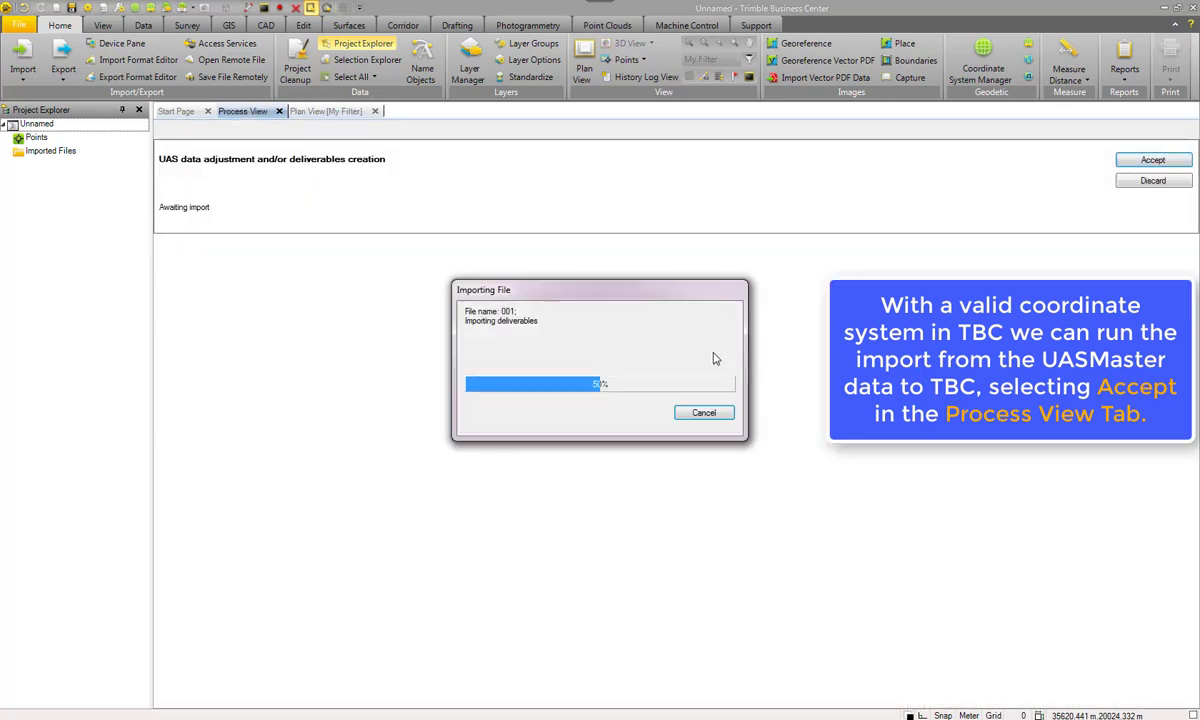
mouse_move(583, 336)
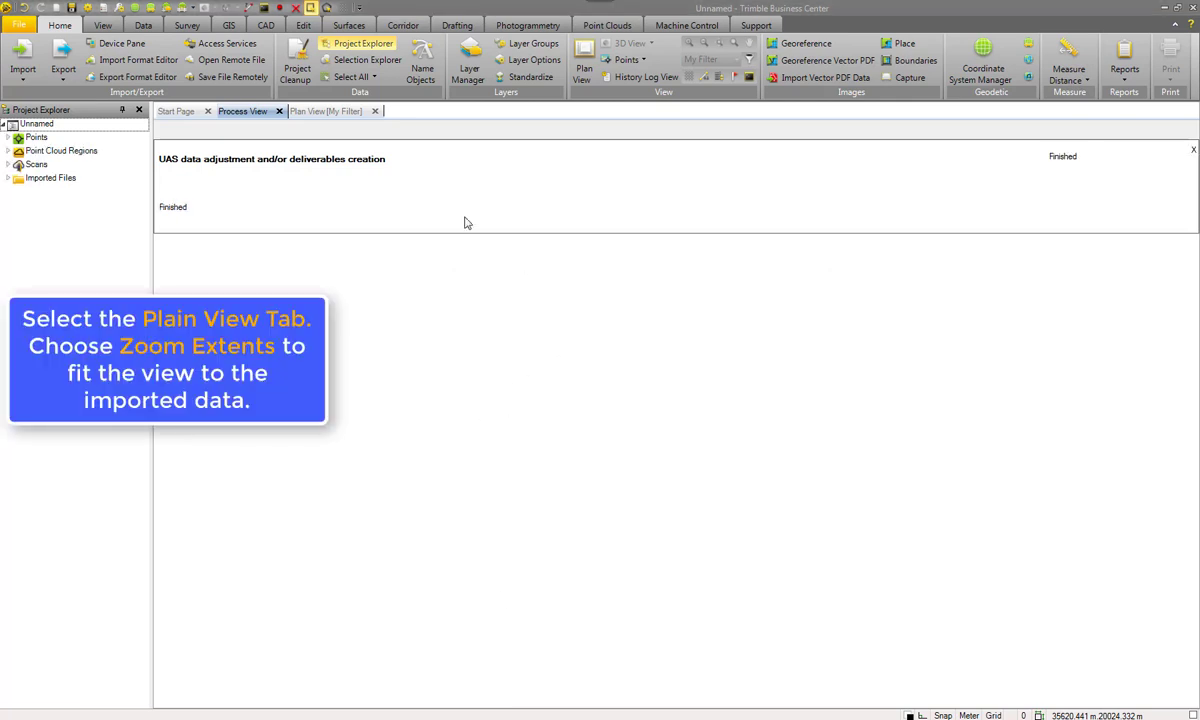
Zoom the plan view to the imported point cloud and GCPs, then show Point Clouds tools.
left_click(325, 111)
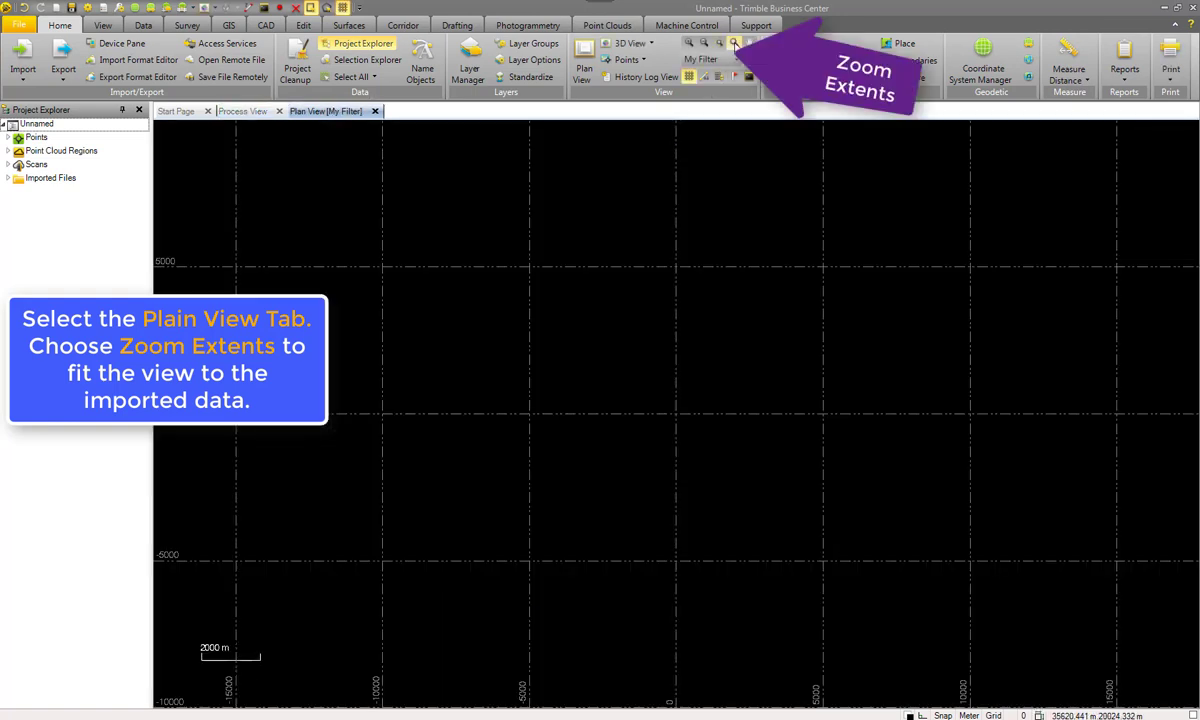
left_click(720, 43)
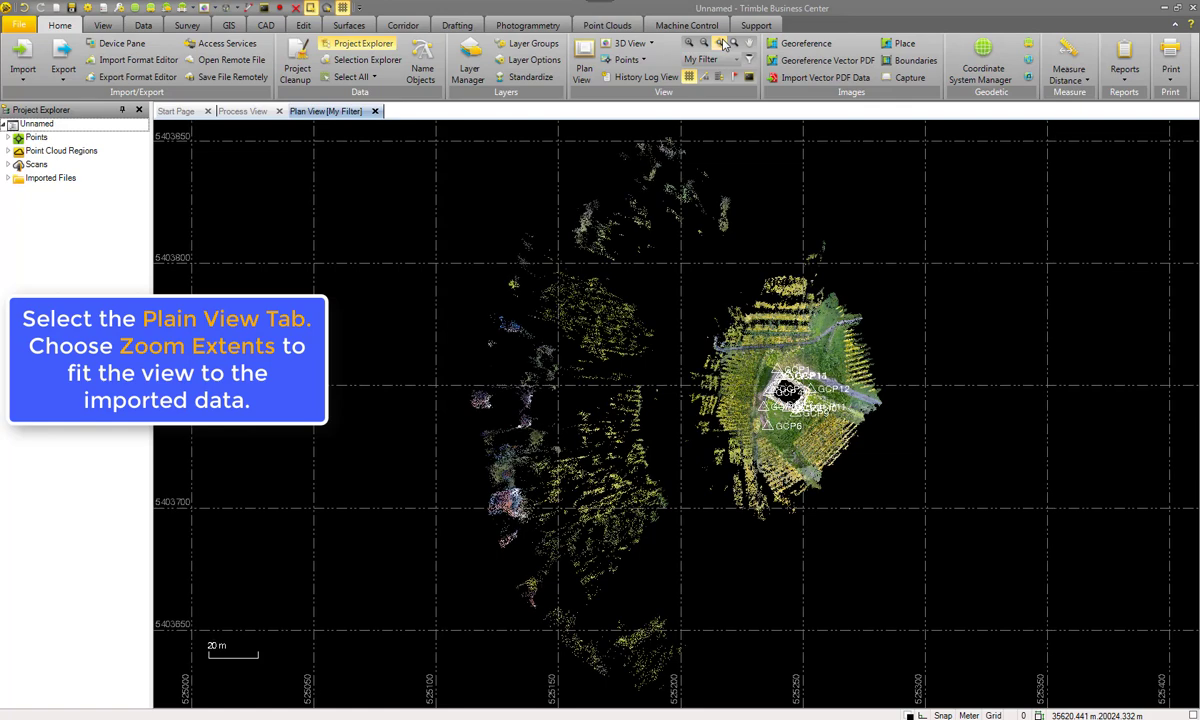
left_click(722, 43)
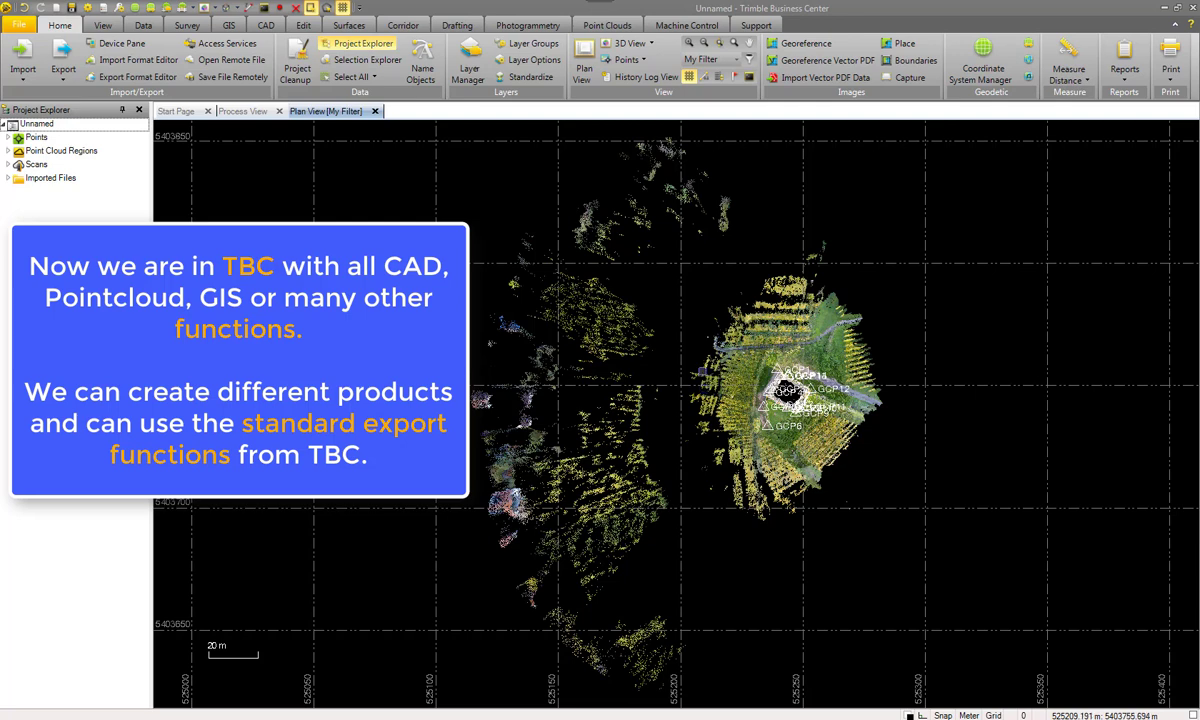
left_click(606, 25)
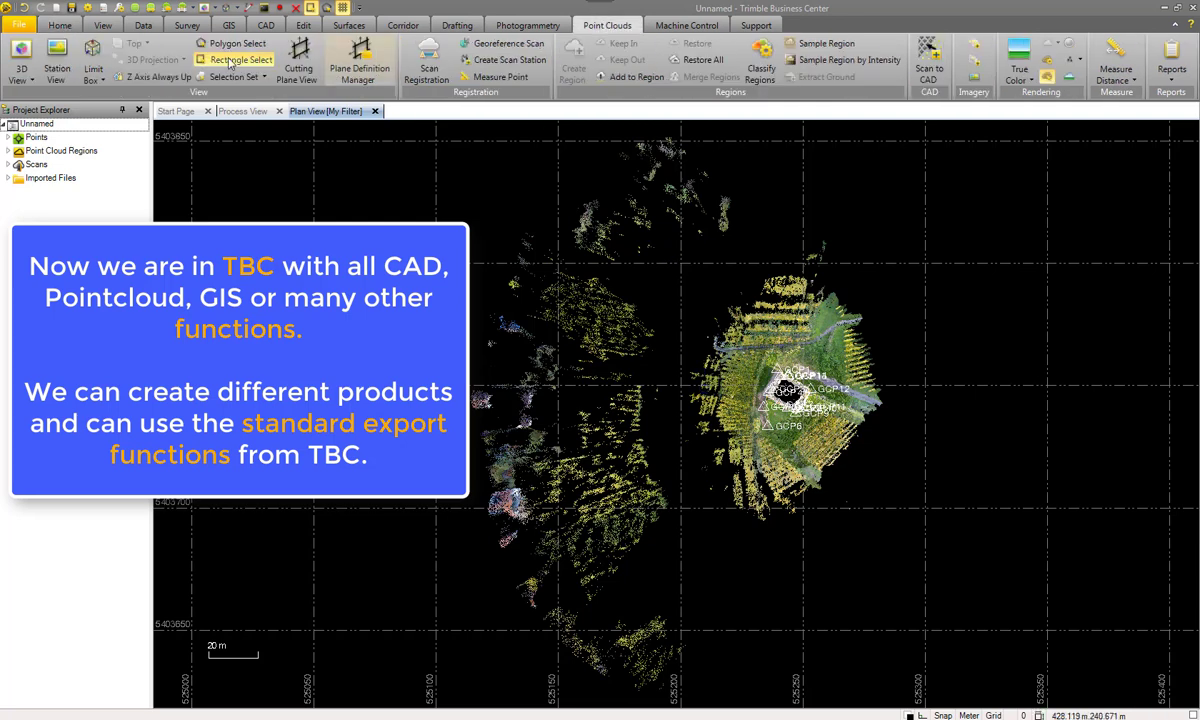